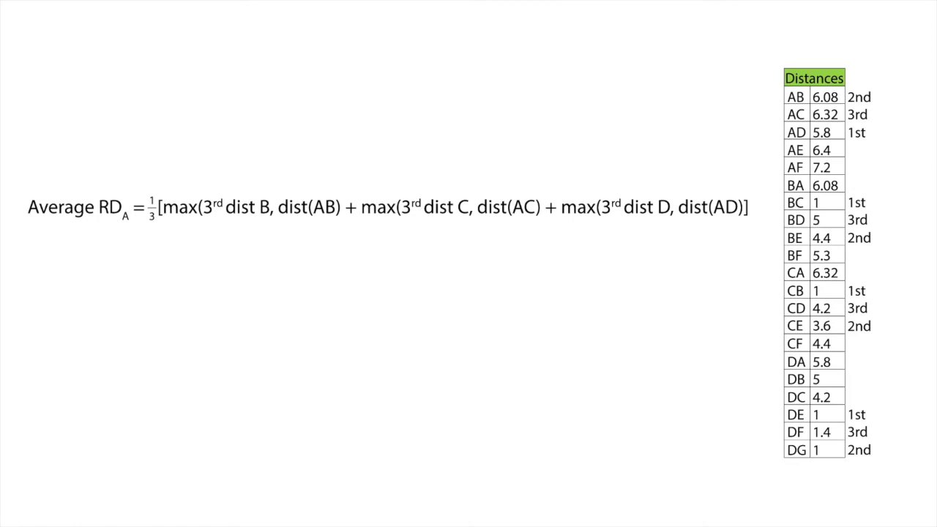
Step: Advance the animation to highlight row AB and show 6.08 above dist(AB)
left_click(796, 97)
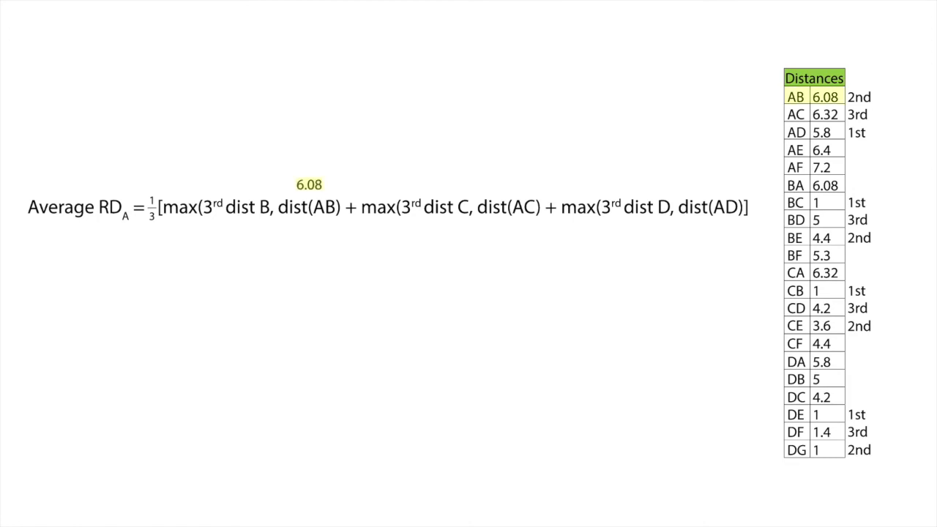